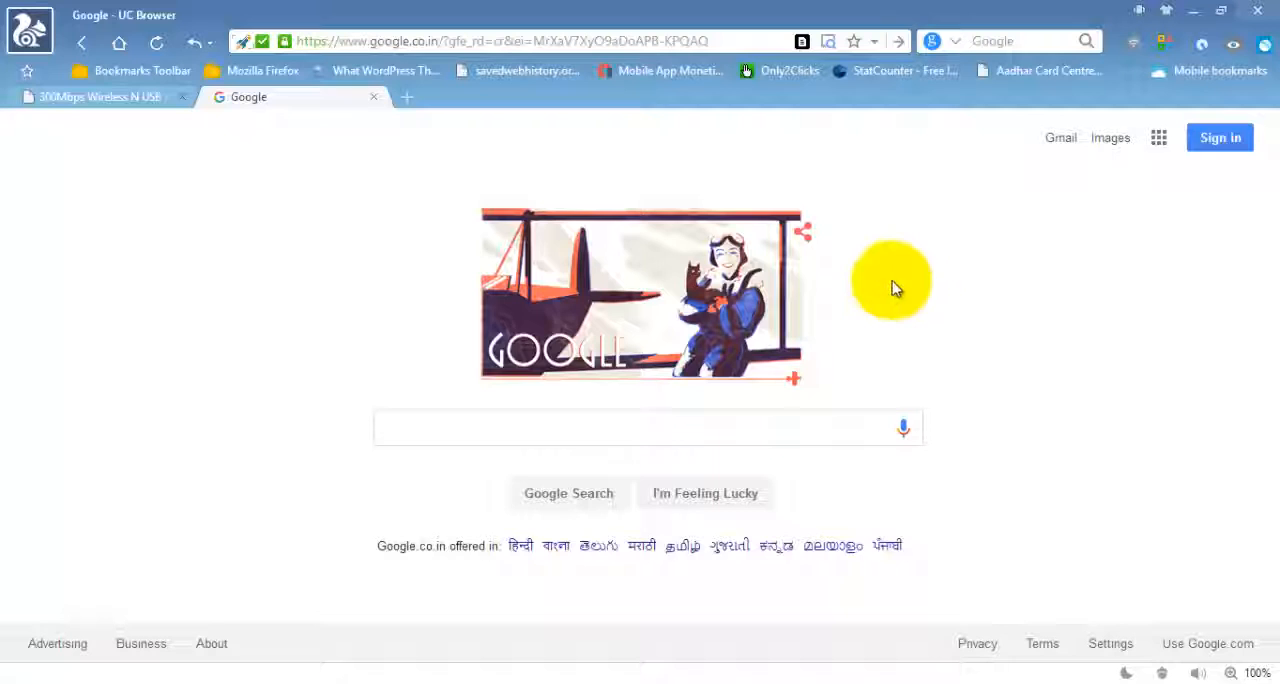
pyautogui.moveTo(840, 270)
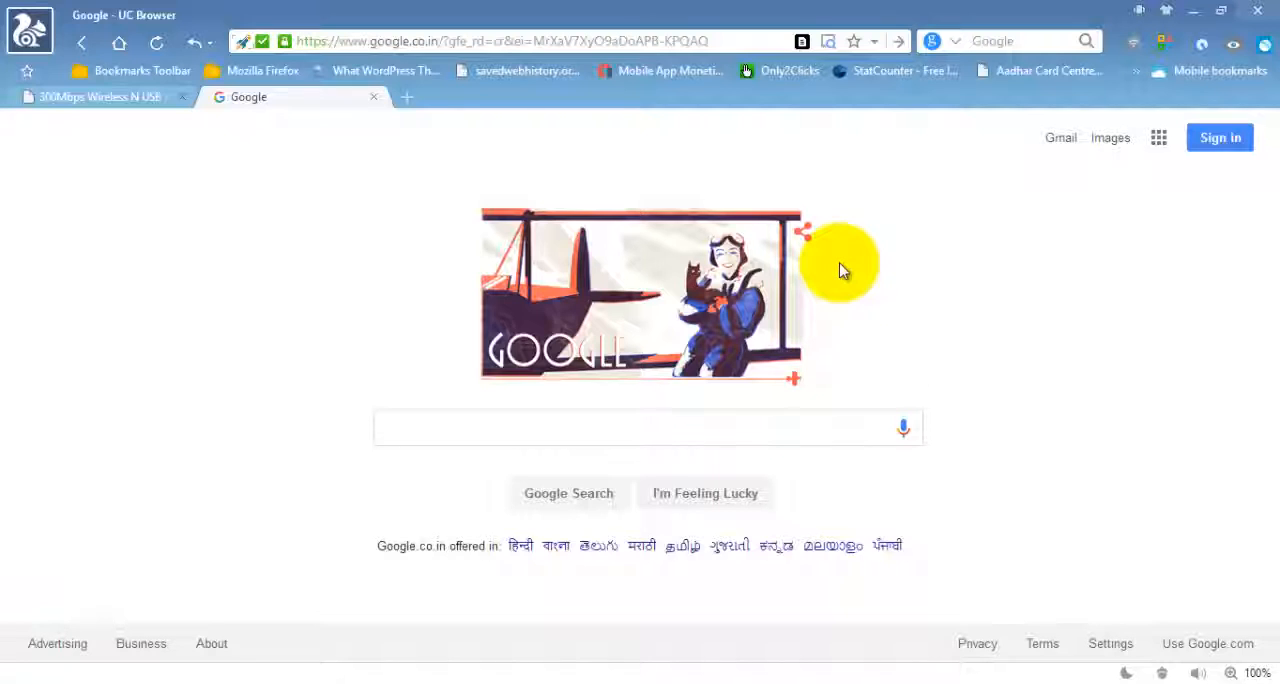
pyautogui.moveTo(818, 272)
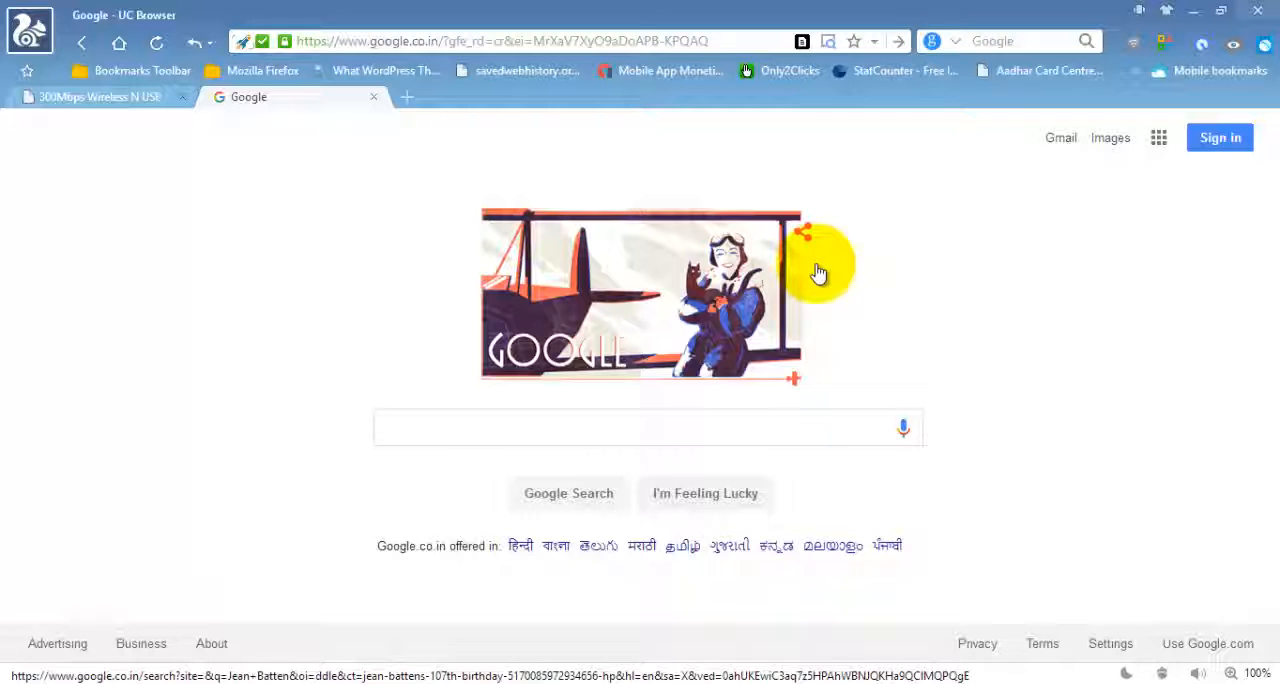
pyautogui.moveTo(24, 216)
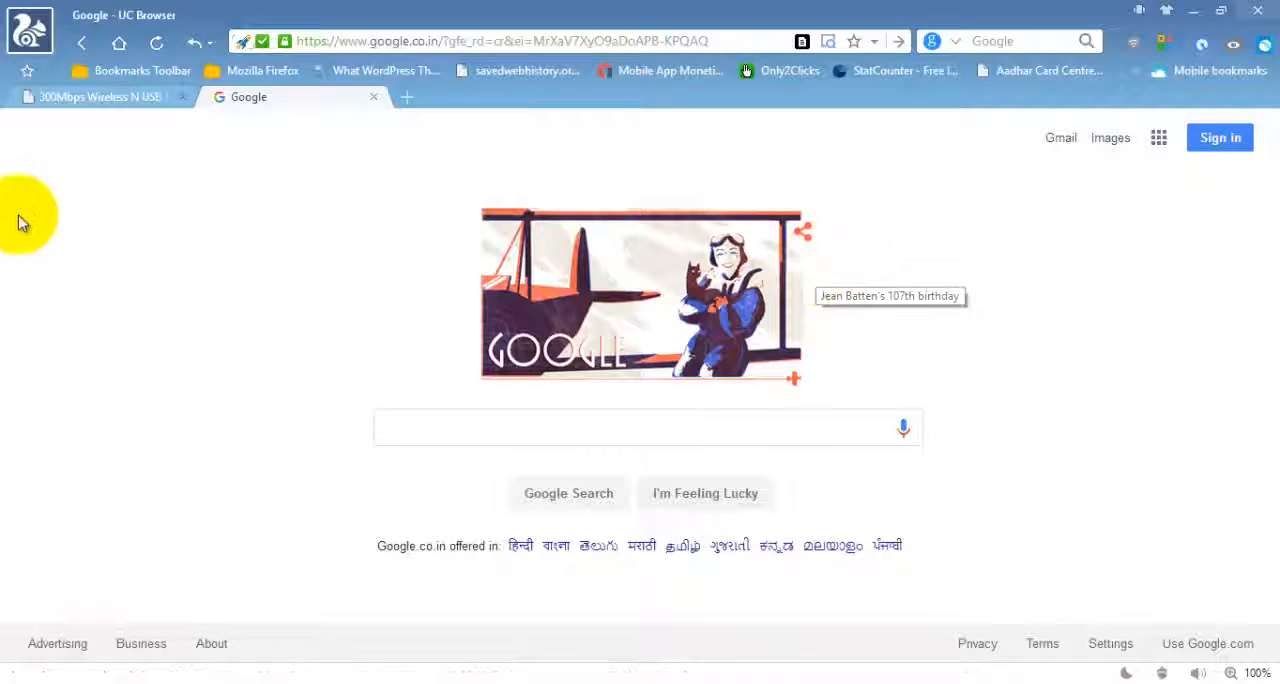
pyautogui.moveTo(356, 356)
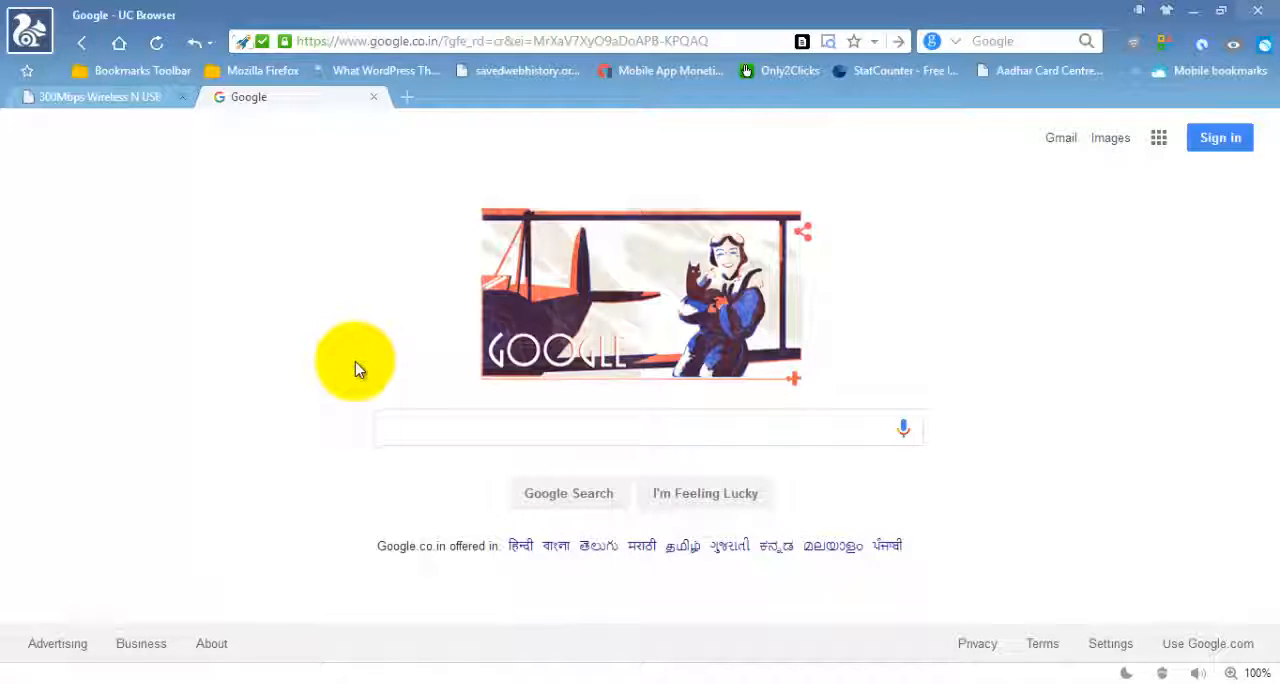
pyautogui.moveTo(232, 296)
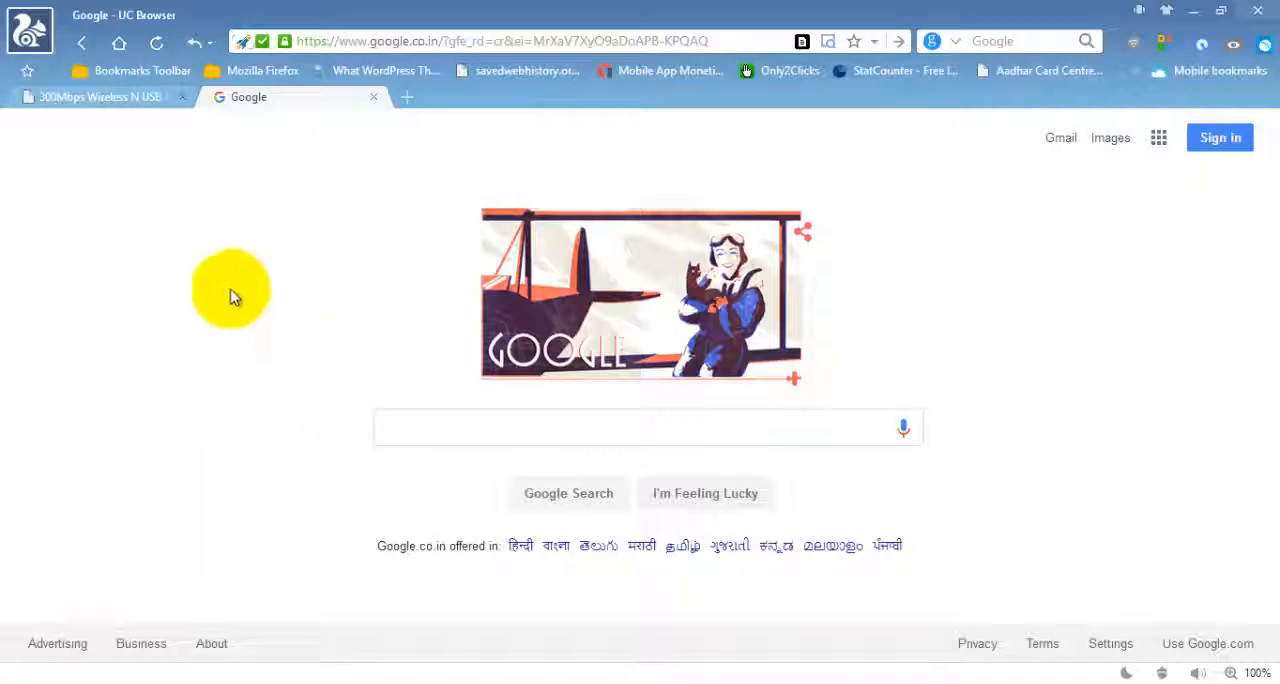
# Switch UC Browser to the 300Mbps Wireless N router admin tab.
pyautogui.click(96, 96)
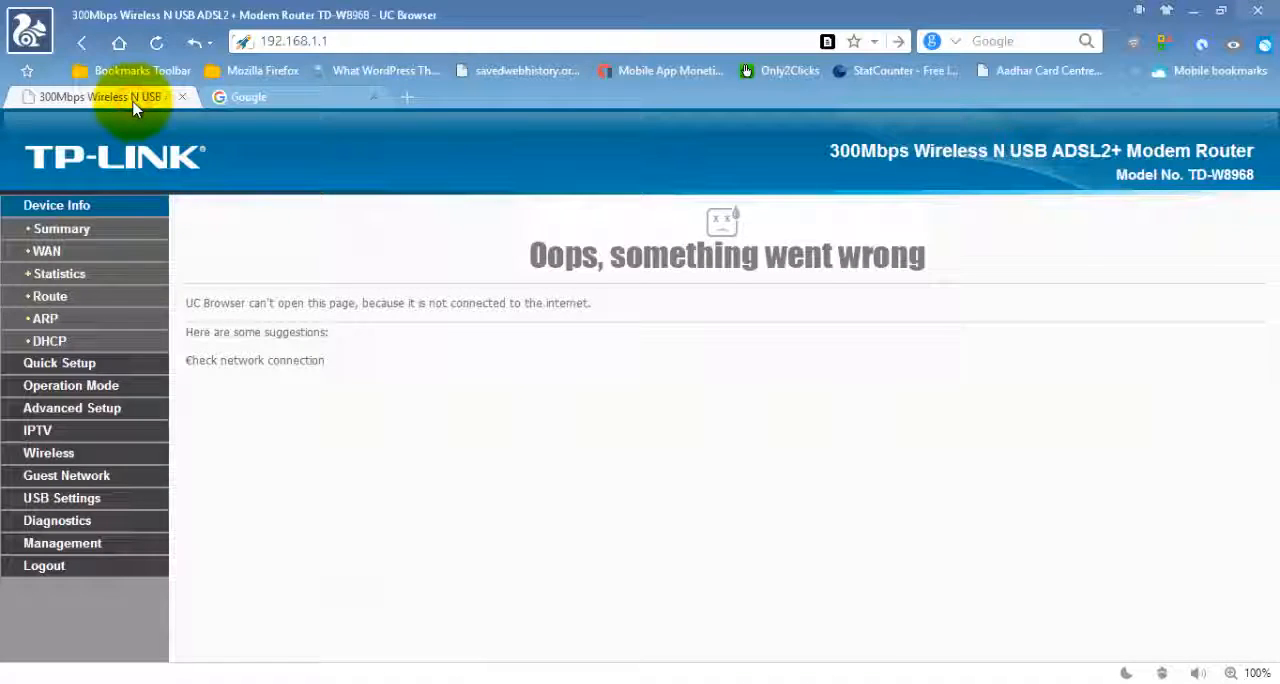
# Reload 192.168.1.1, view Device Info, and start Quick Setup from the left menu.
pyautogui.click(292, 40)
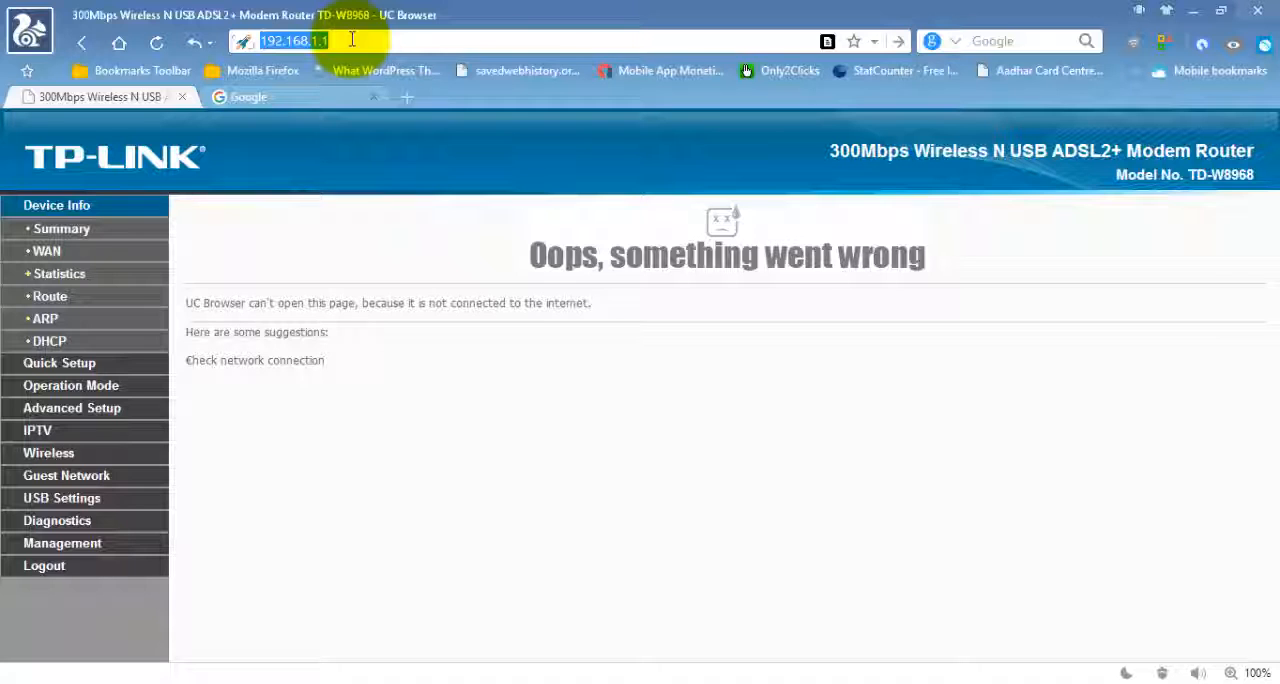
pyautogui.moveTo(352, 364)
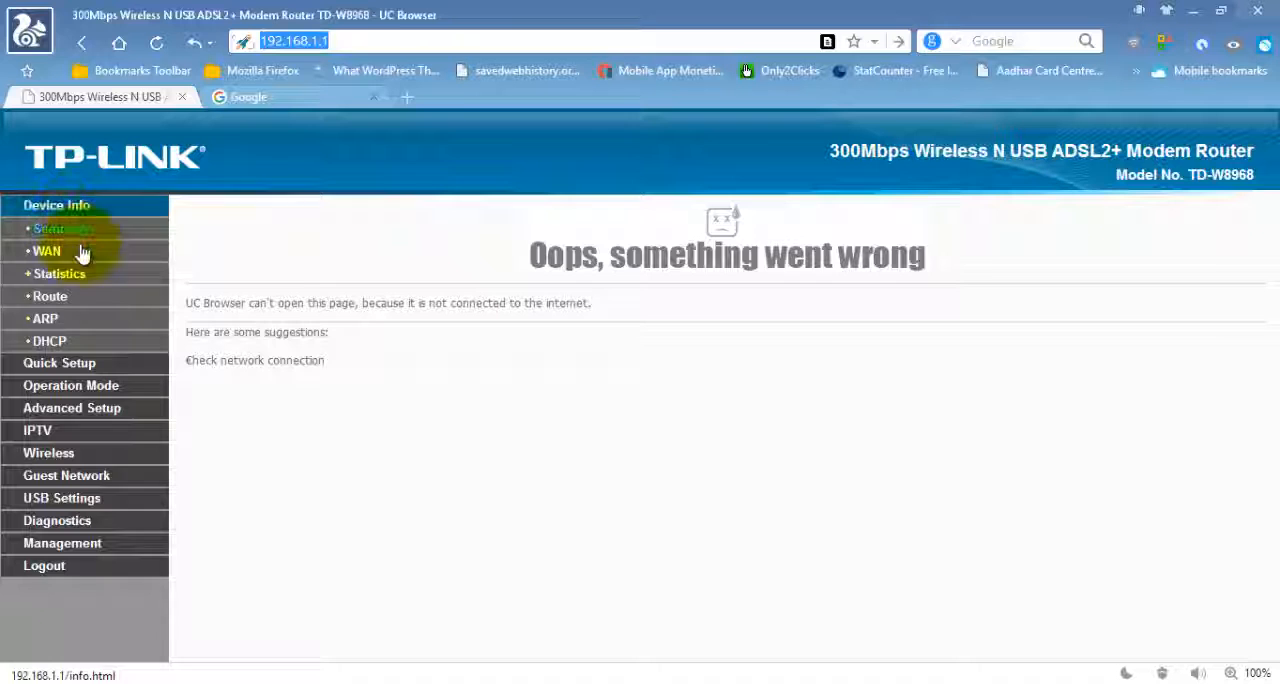
pyautogui.click(56, 206)
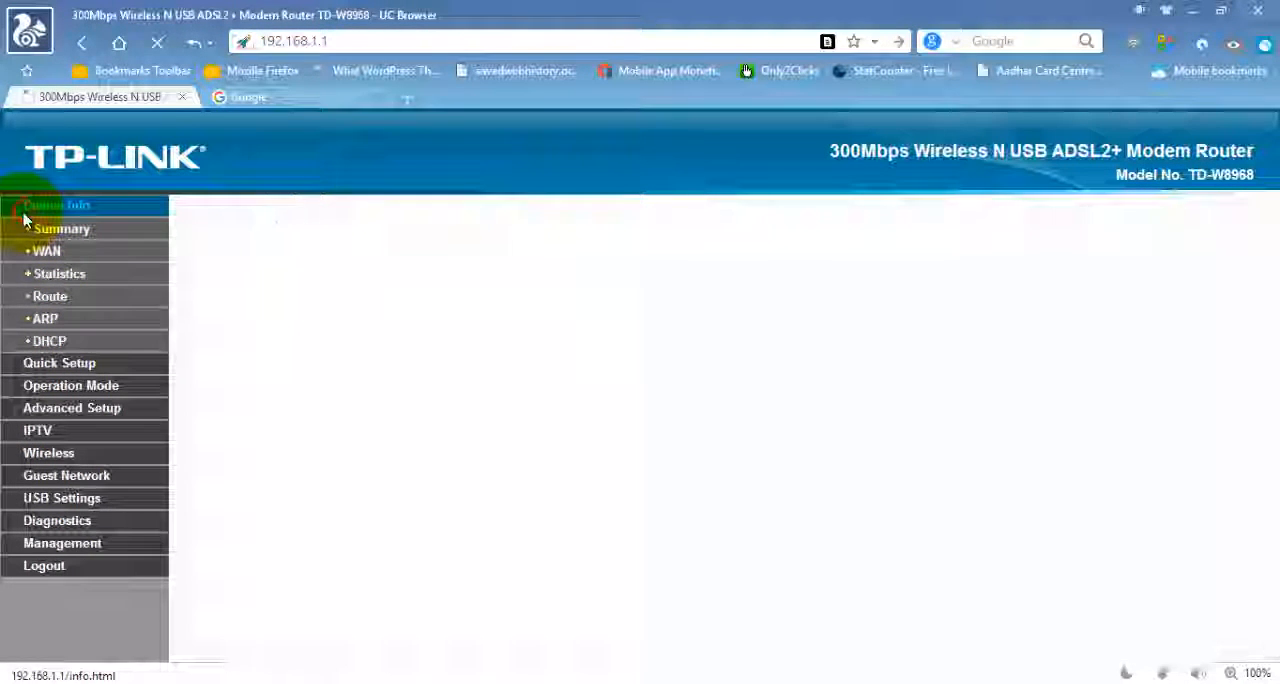
pyautogui.click(56, 206)
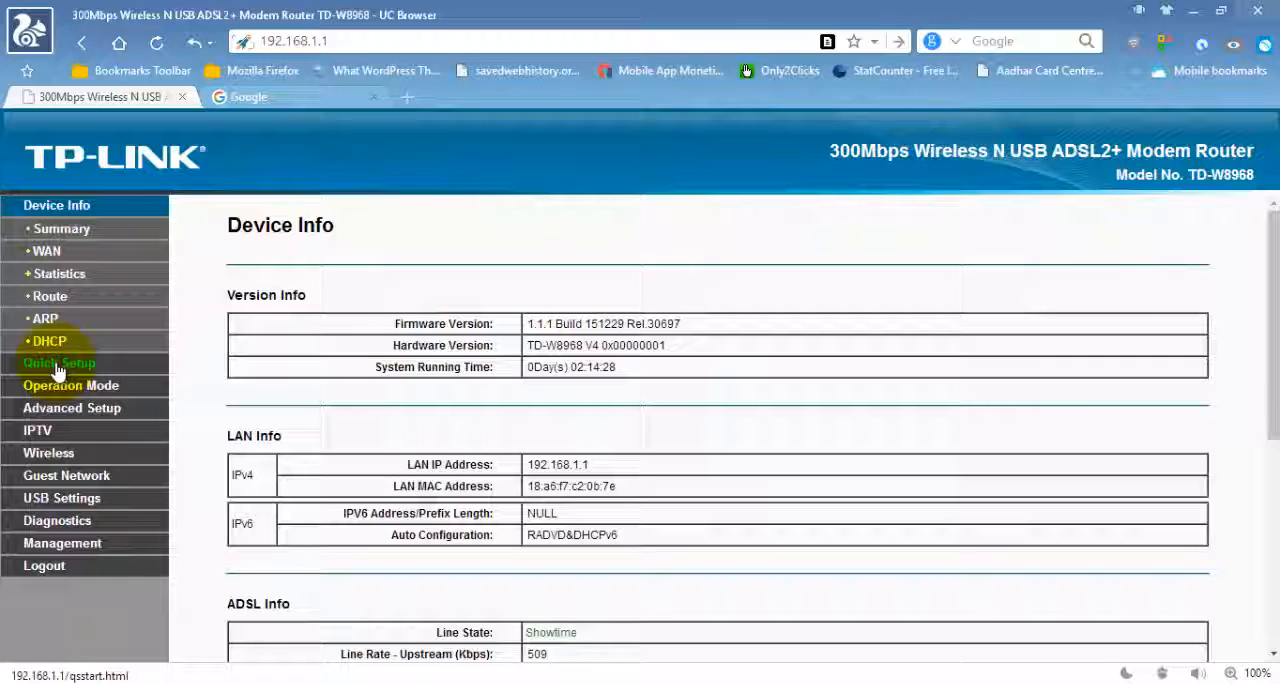
pyautogui.click(60, 362)
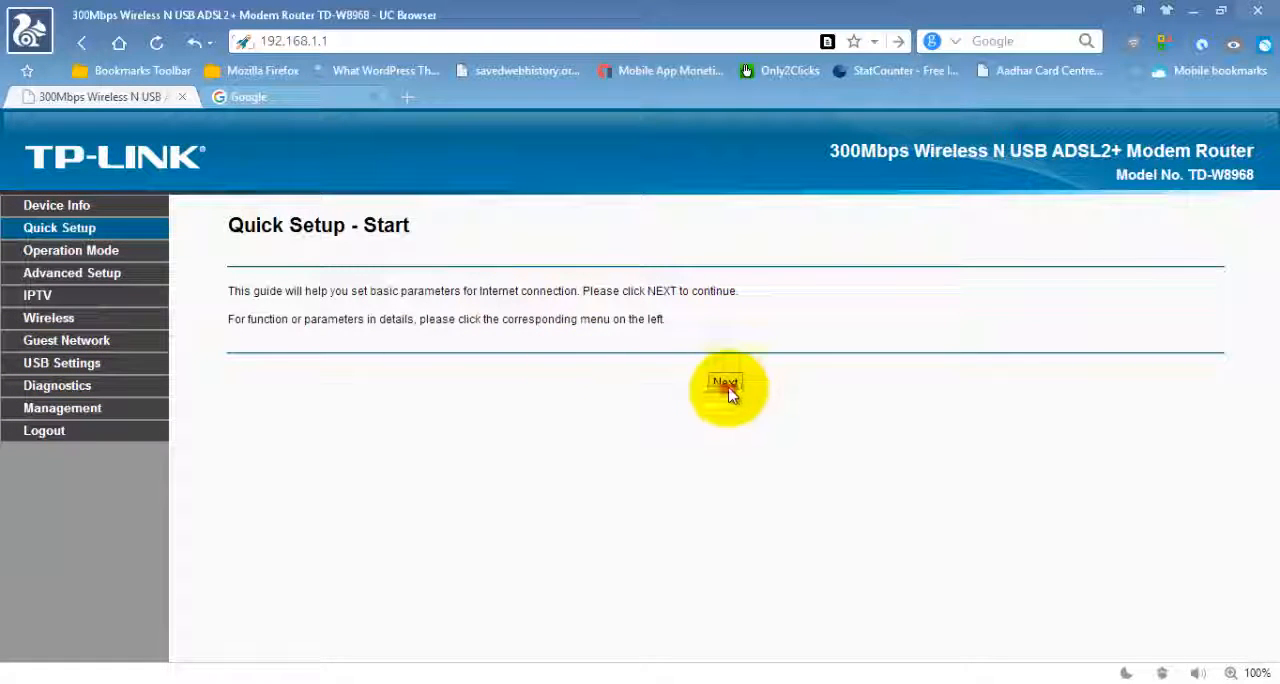
# Begin the wizard keeping ADSL Modem Router Mode, reaching WAN Configurations with India preset.
pyautogui.click(724, 388)
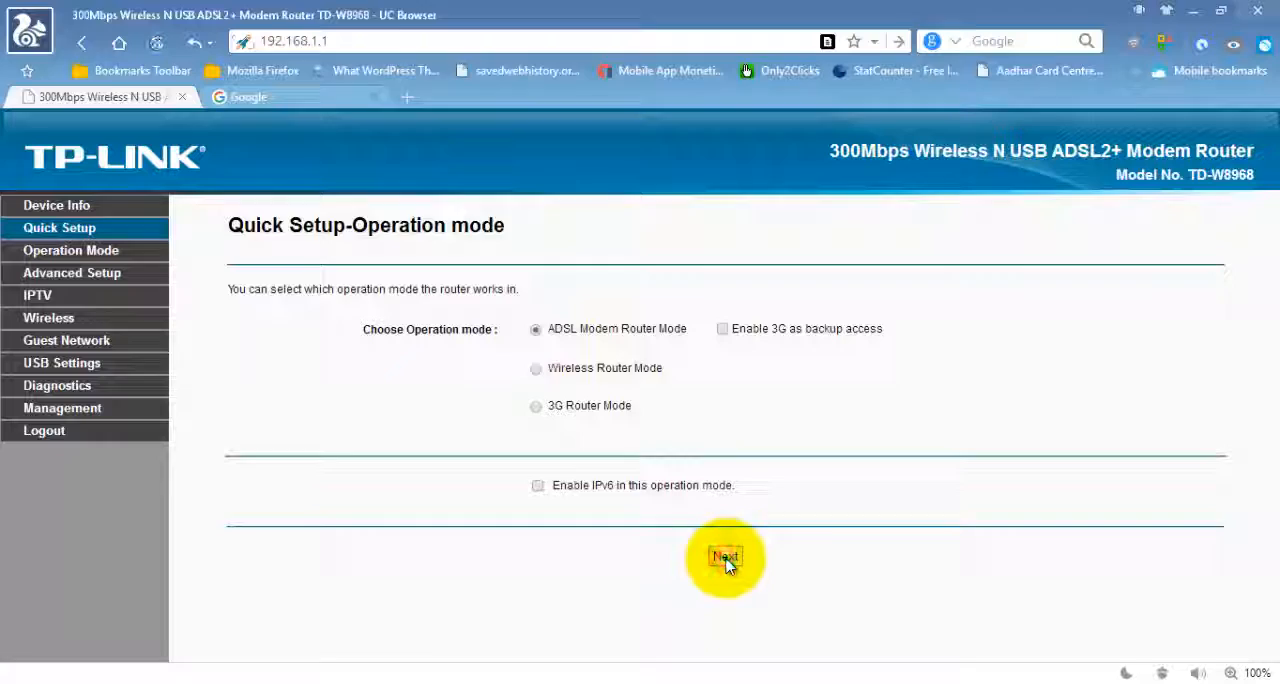
pyautogui.click(724, 556)
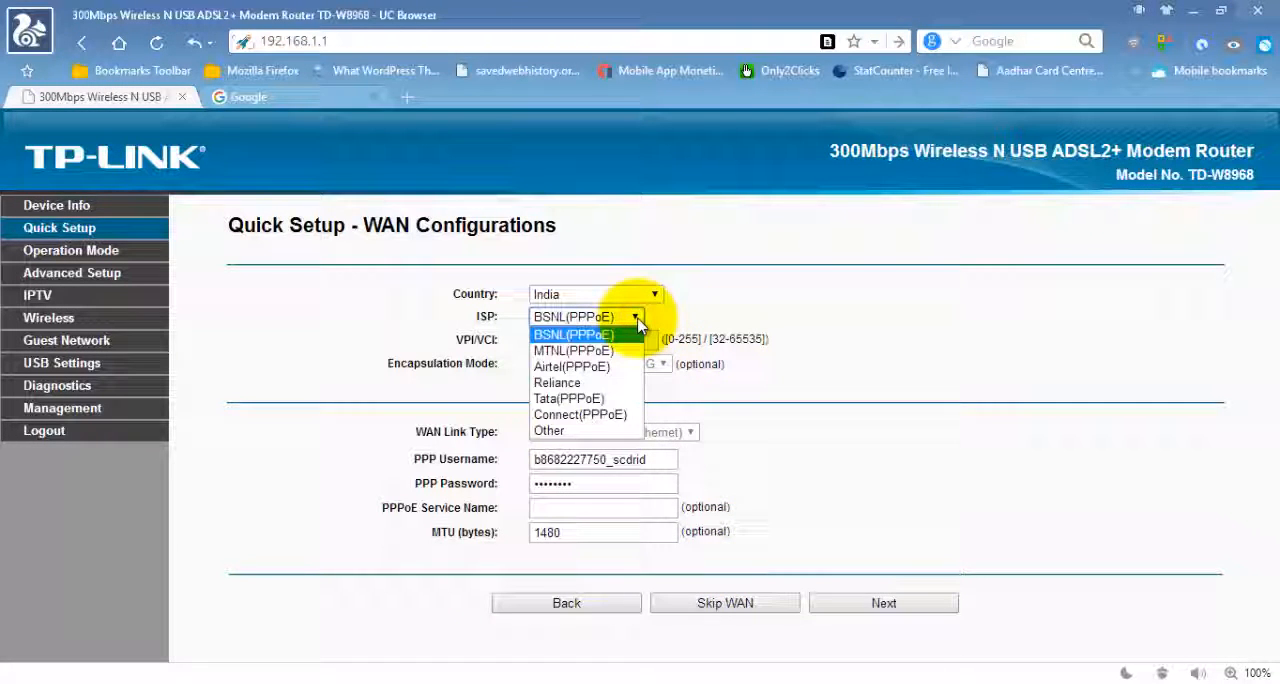
# Set the ISP to BSNL(PPPoE) with the PPP credentials and continue to Wireless Configurations.
pyautogui.click(572, 334)
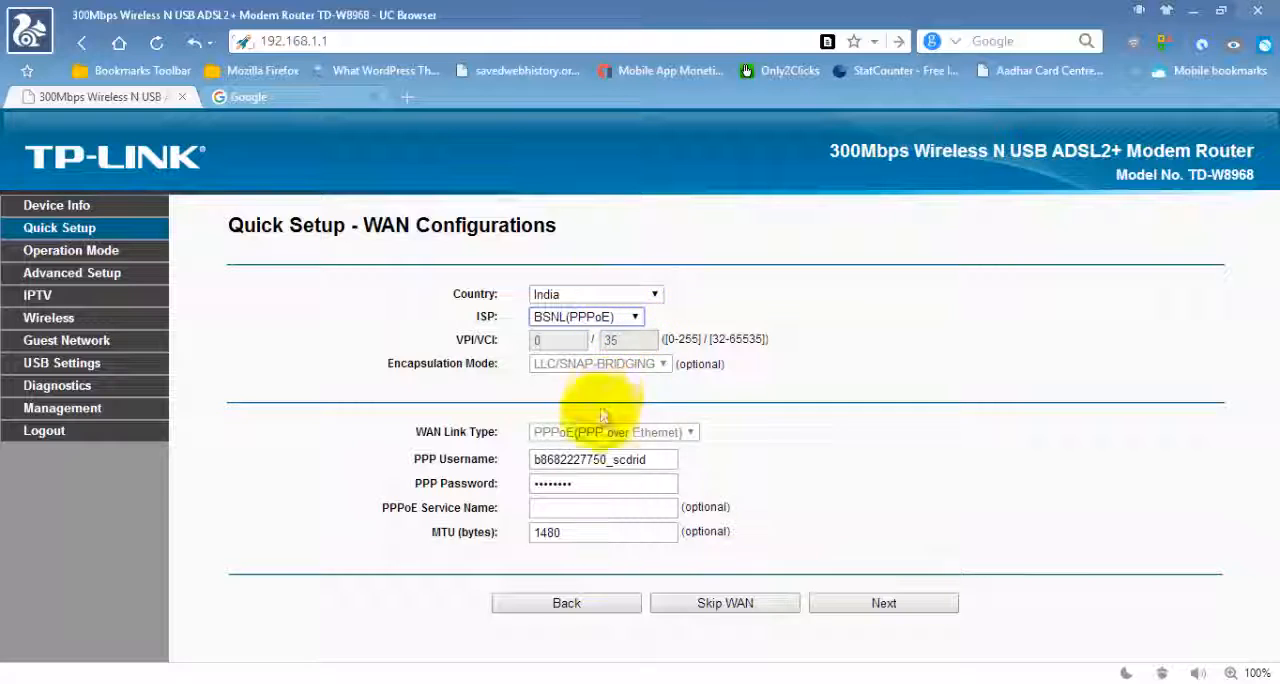
pyautogui.moveTo(564, 272)
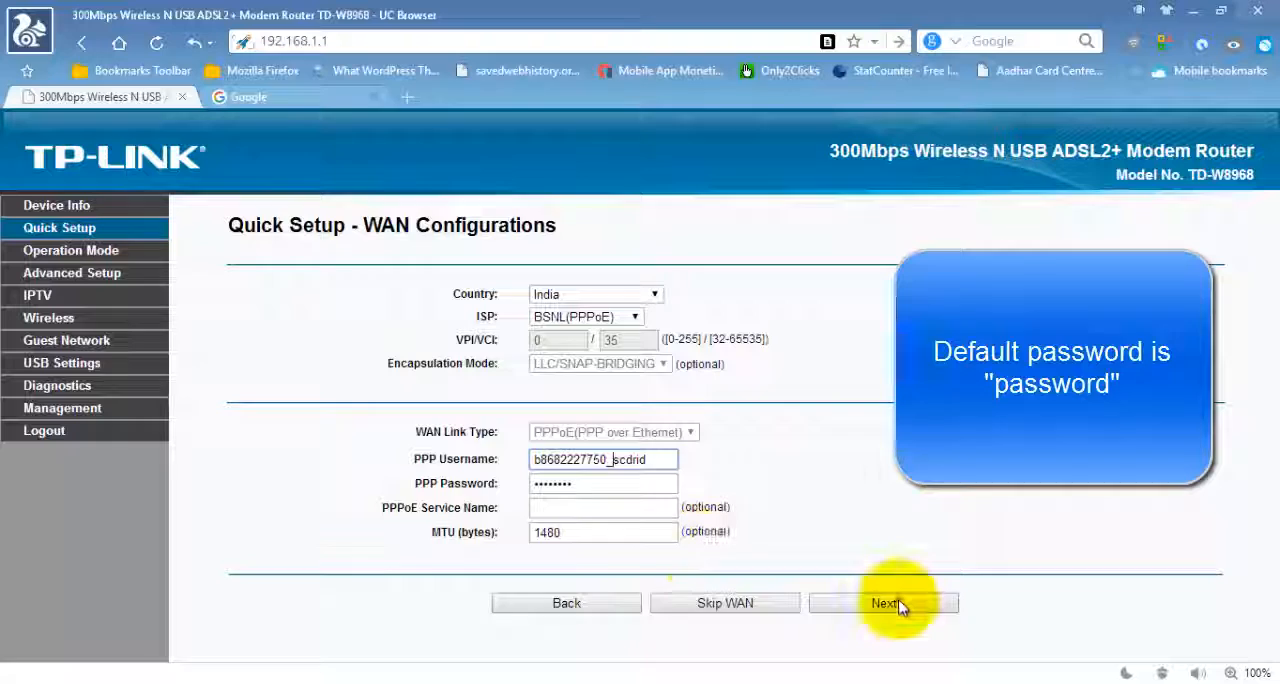
pyautogui.click(884, 602)
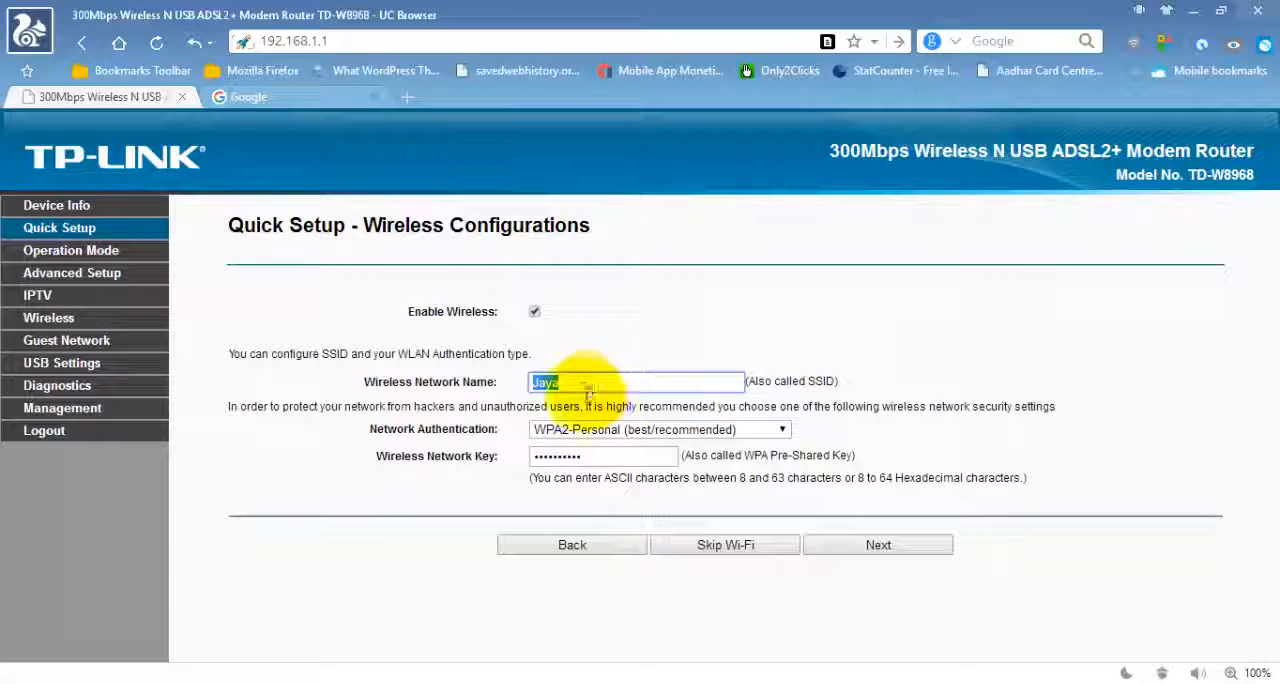
pyautogui.moveTo(878, 544)
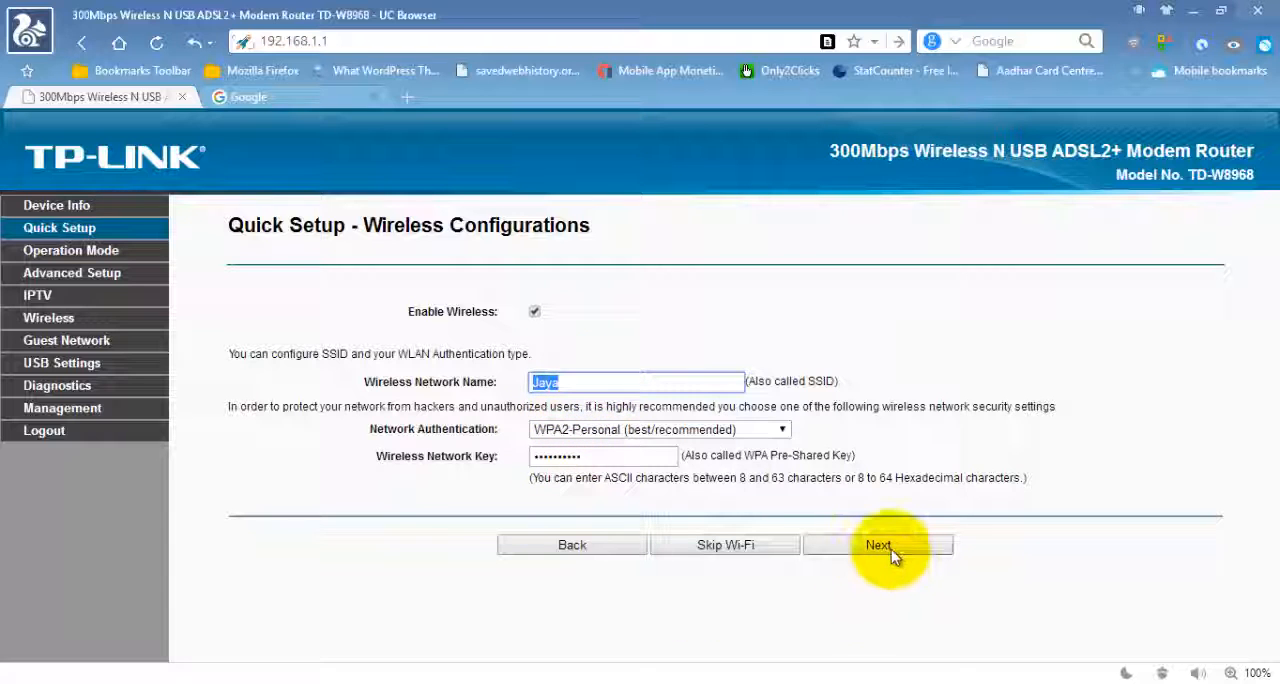
# Accept wireless network 'Jaya' on WPA2-Personal and confirm the Quick Setup summary.
pyautogui.click(878, 544)
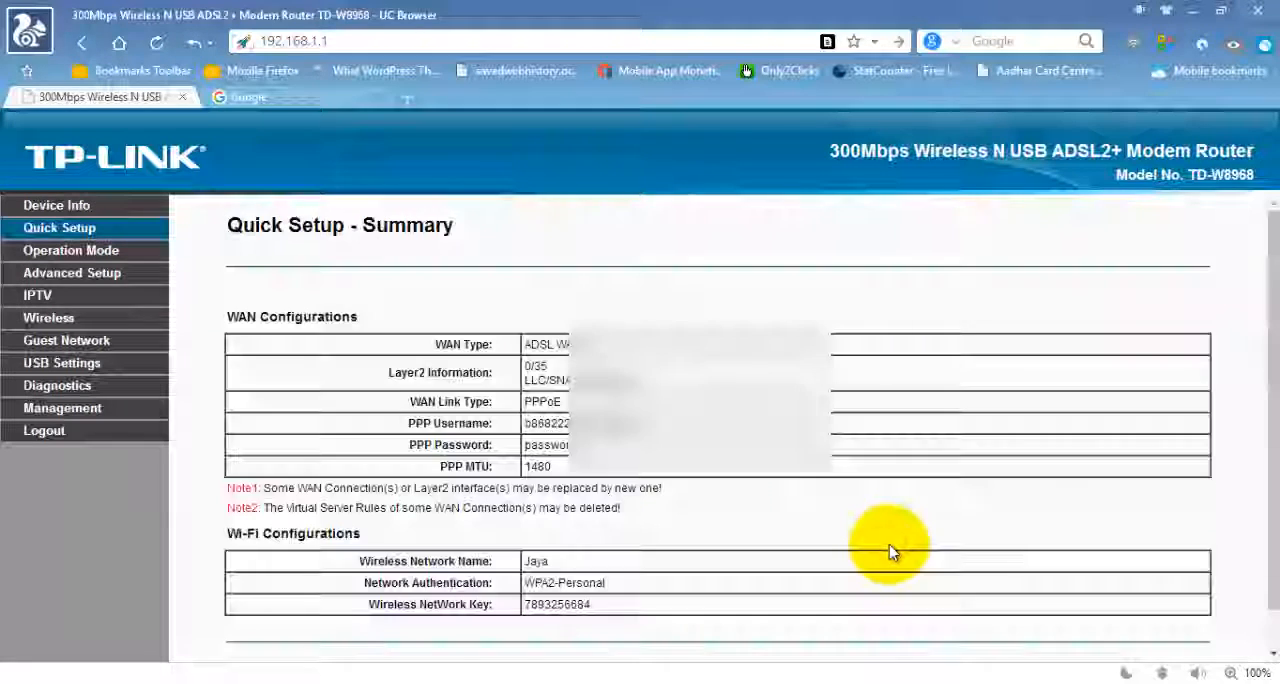
pyautogui.scroll(-3)
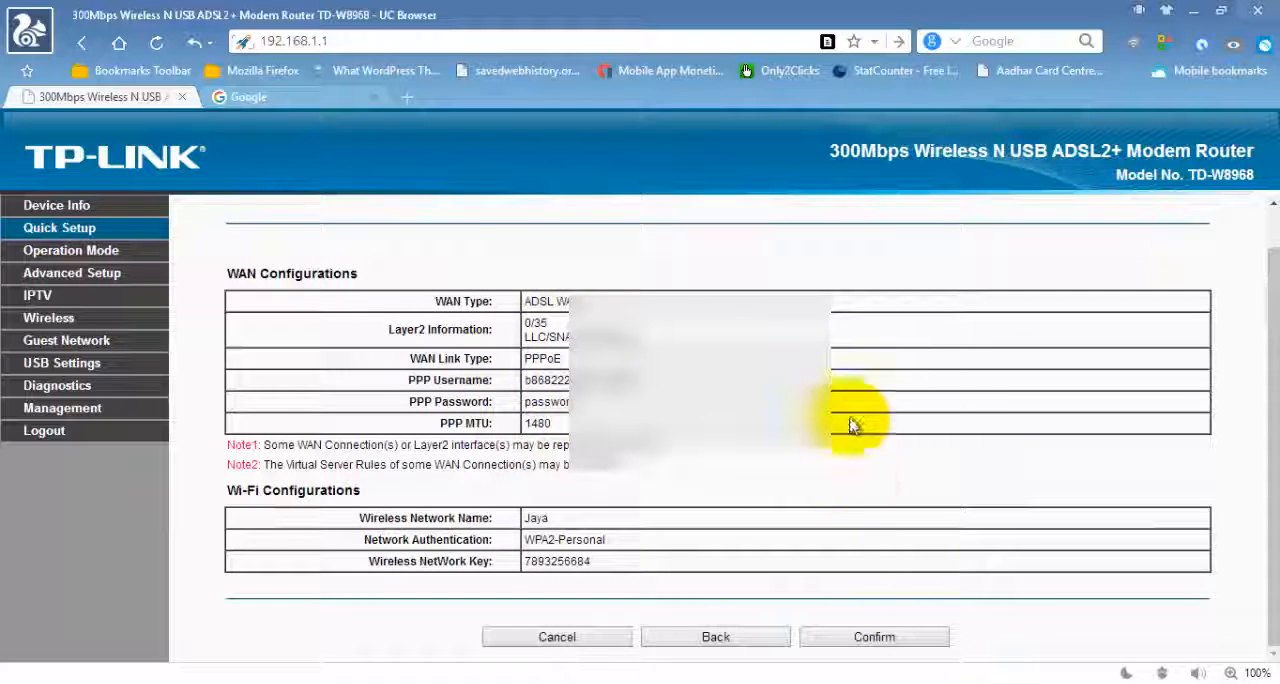
pyautogui.moveTo(874, 636)
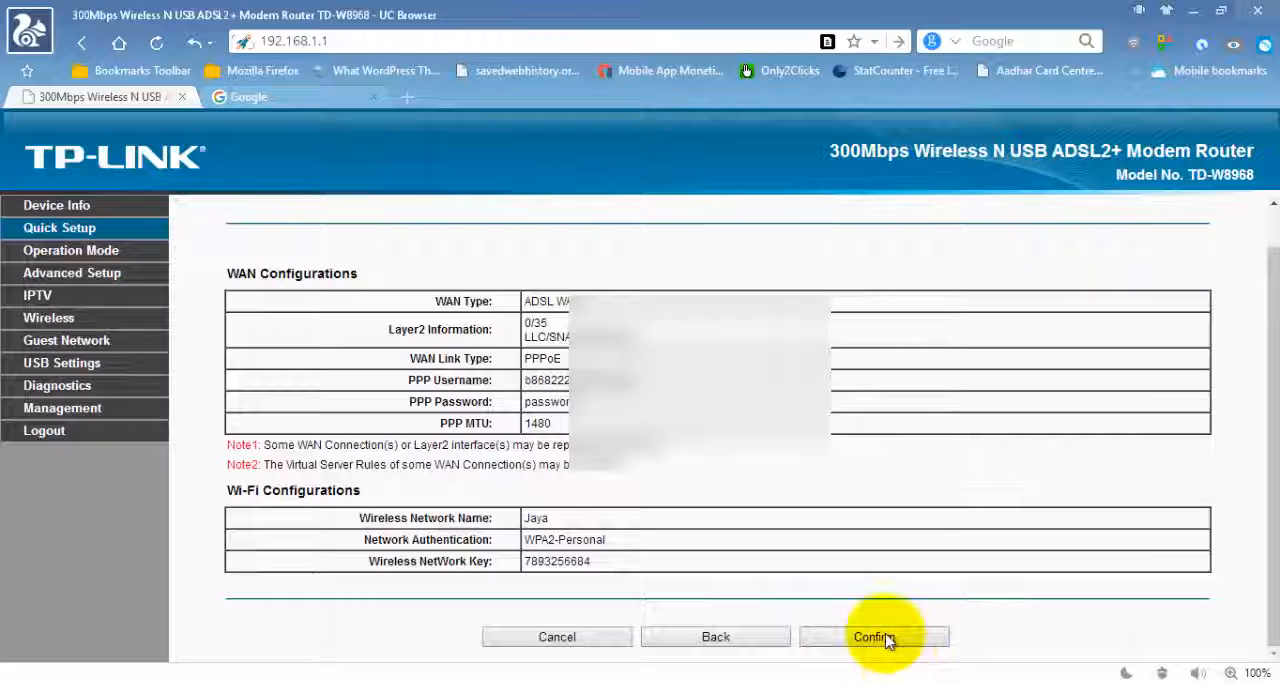
pyautogui.click(872, 636)
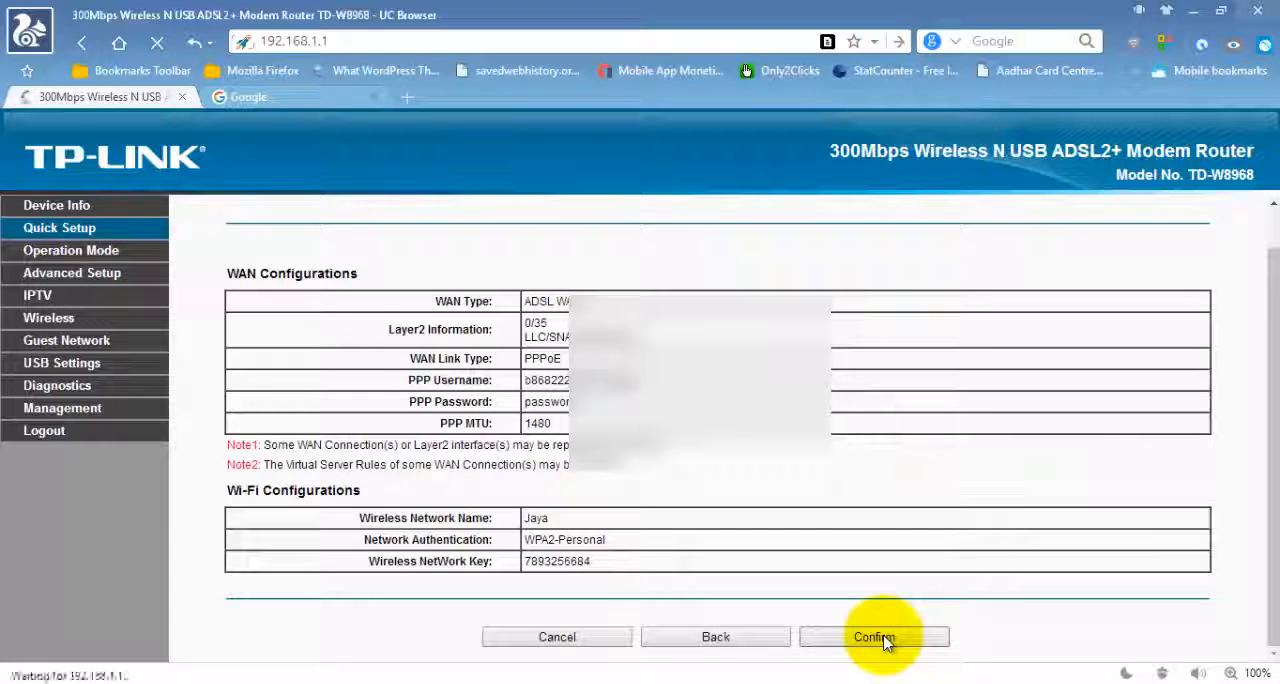
pyautogui.click(872, 636)
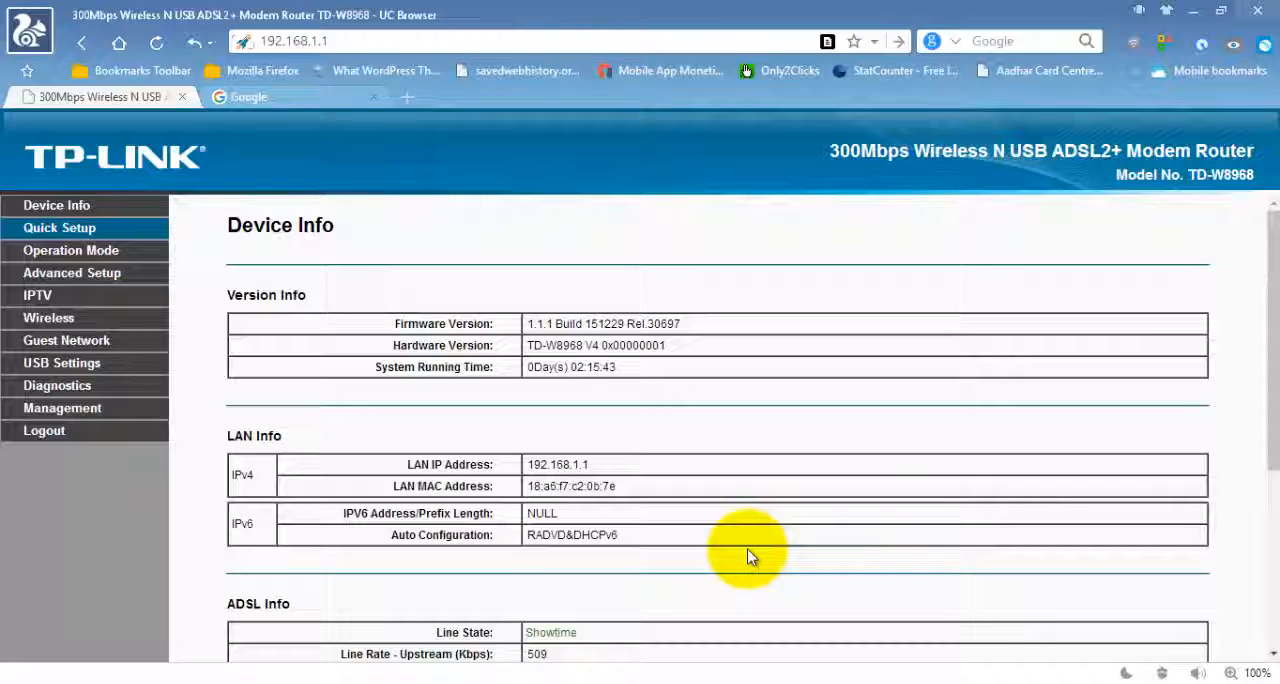
# Check Device Info shows PPPoE internet status UP with a WAN IP, then return to Google.
pyautogui.scroll(-3)
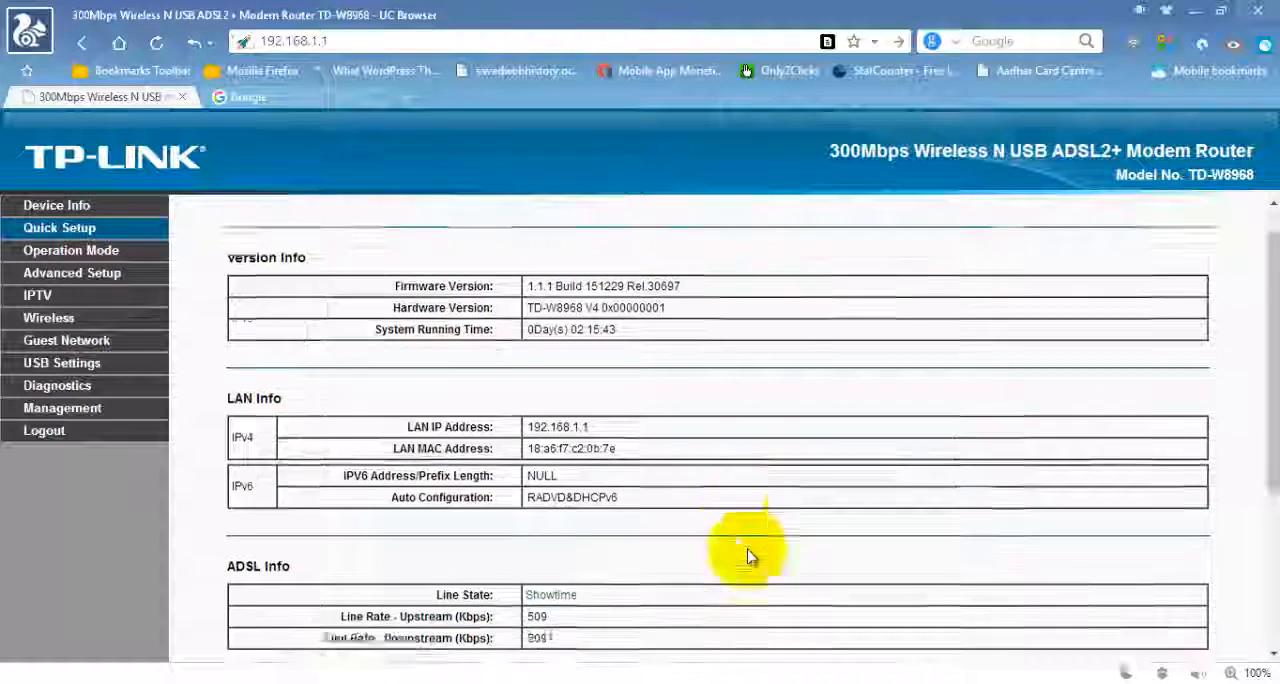
pyautogui.scroll(-3)
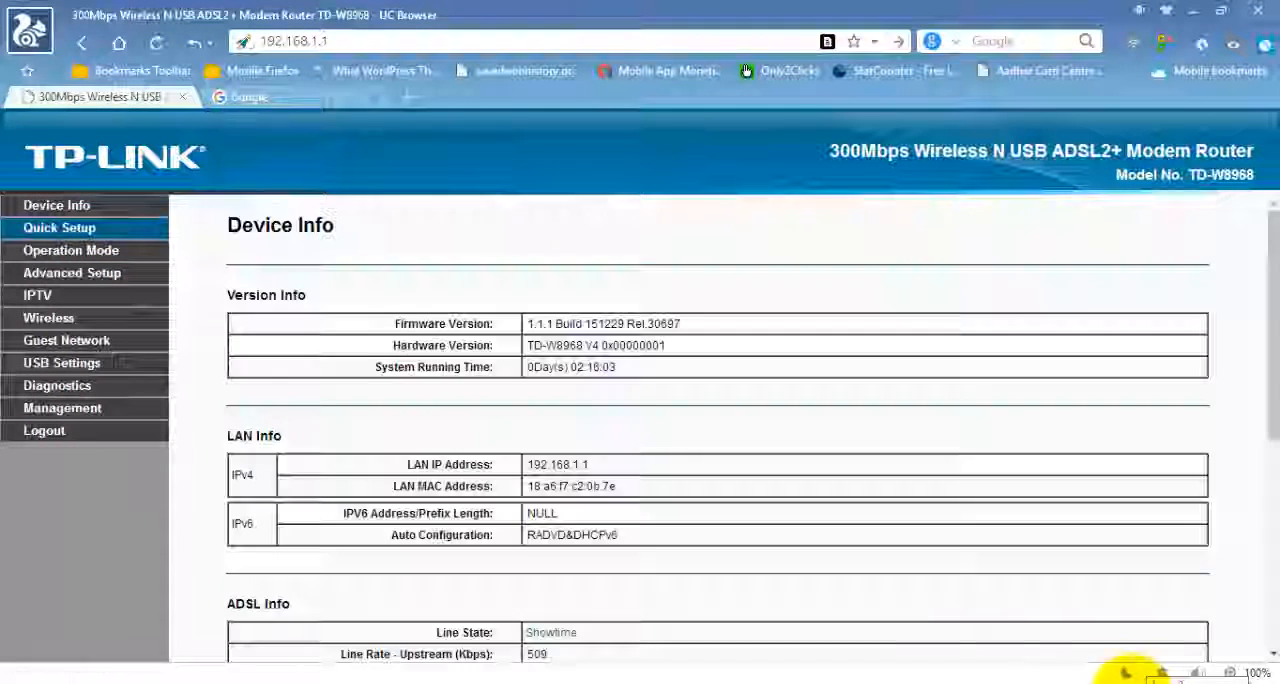
pyautogui.scroll(-3)
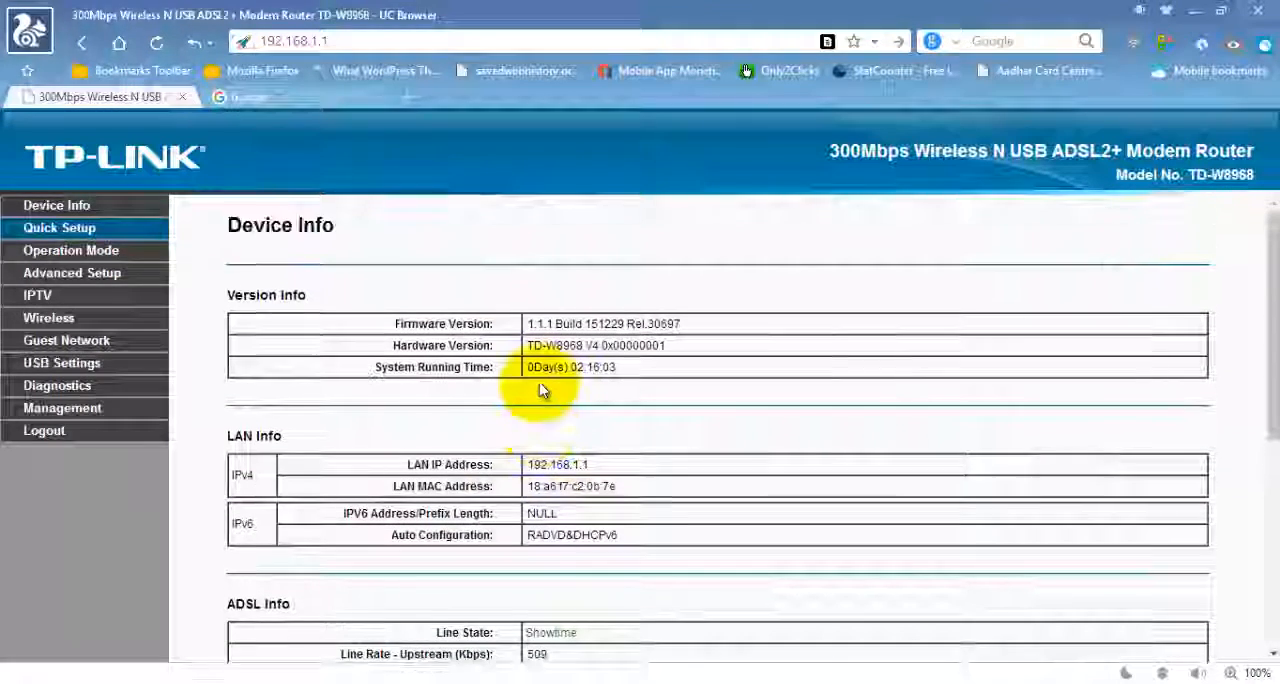
pyautogui.scroll(-3)
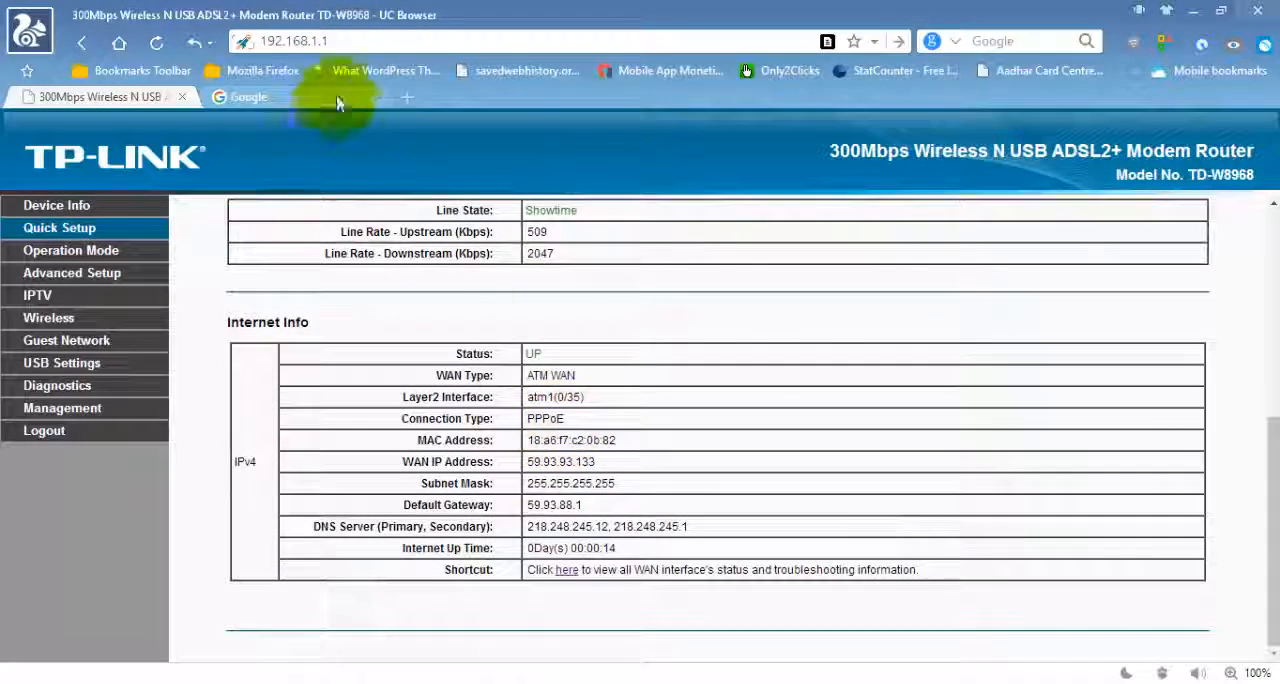
pyautogui.click(248, 96)
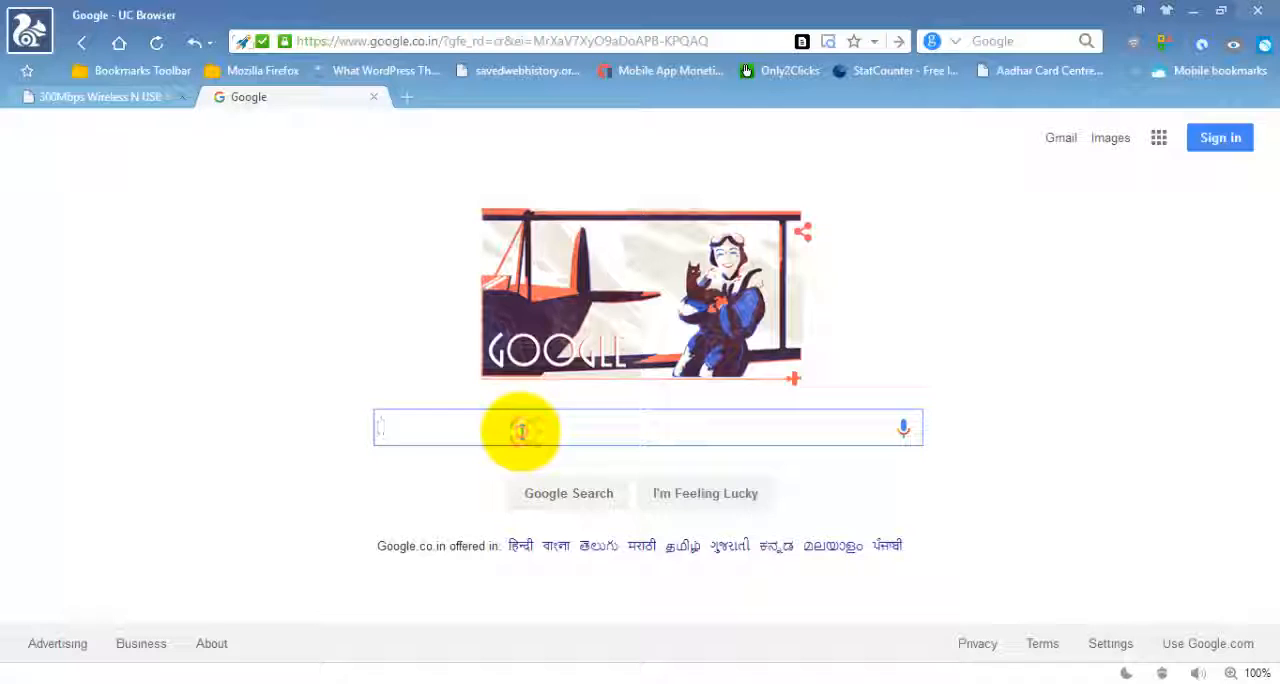
# Search Google for 'remo' and browse the results to confirm internet works.
pyautogui.write('remo')
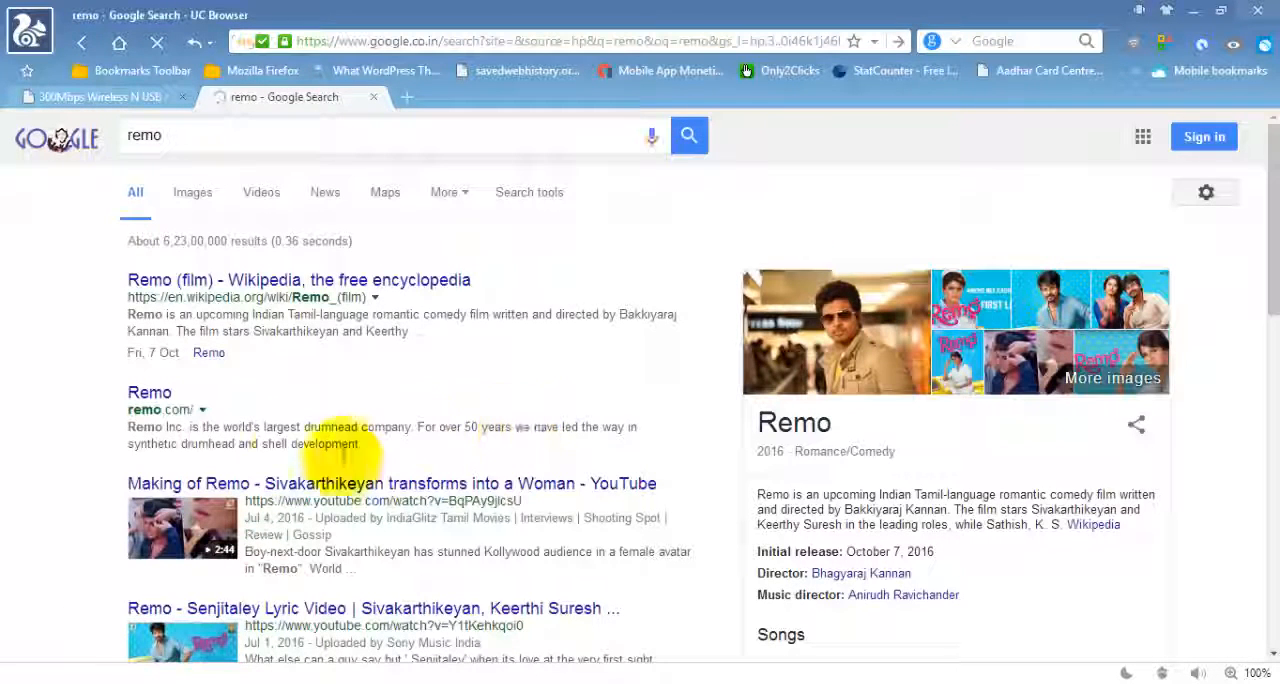
pyautogui.scroll(-3)
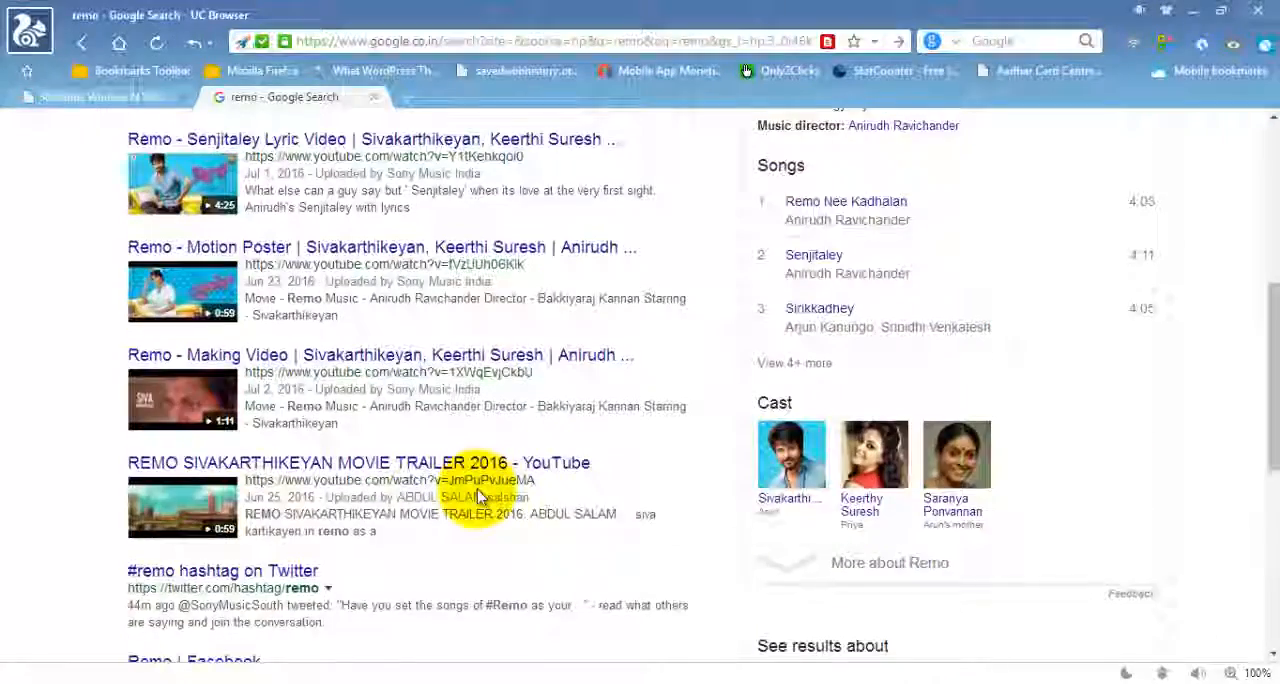
pyautogui.scroll(3)
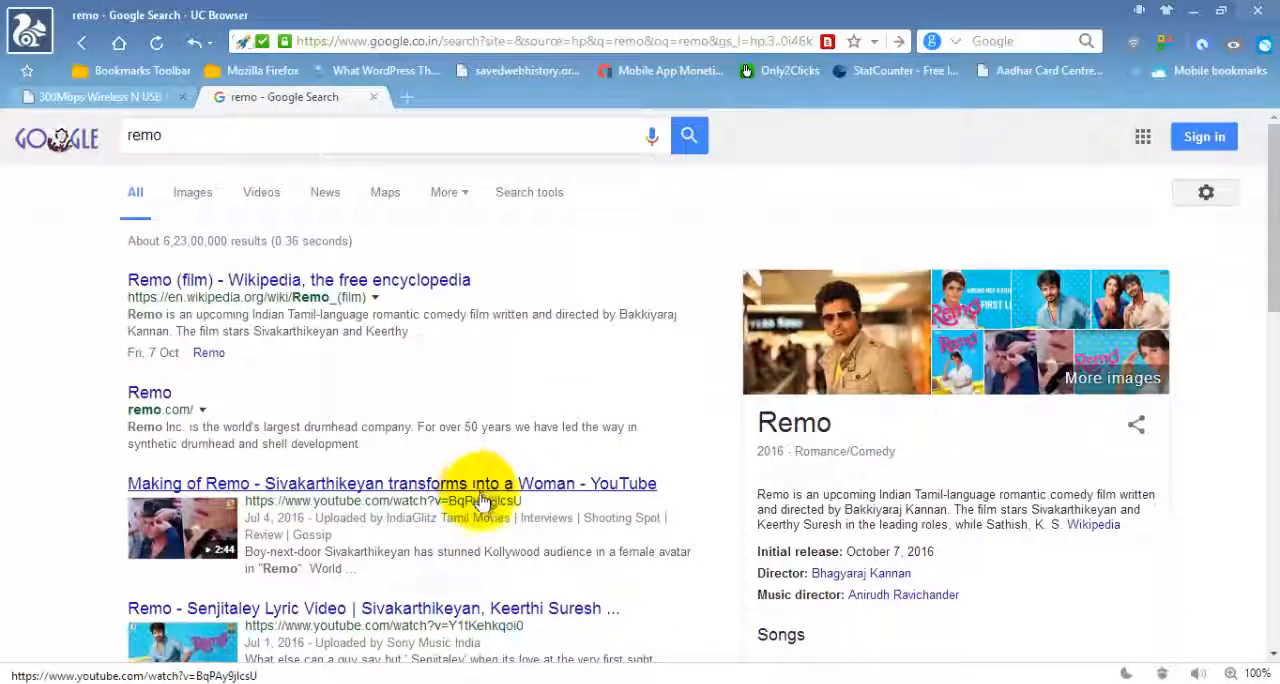